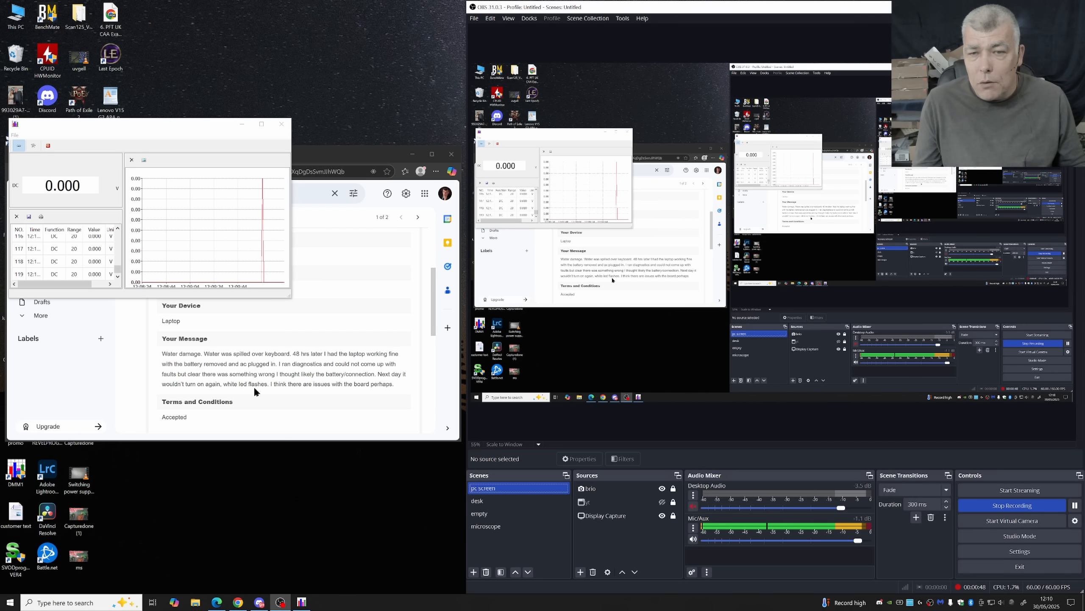
Step: Make the 'desk' camera scene active in the Scenes dock
left_click(477, 501)
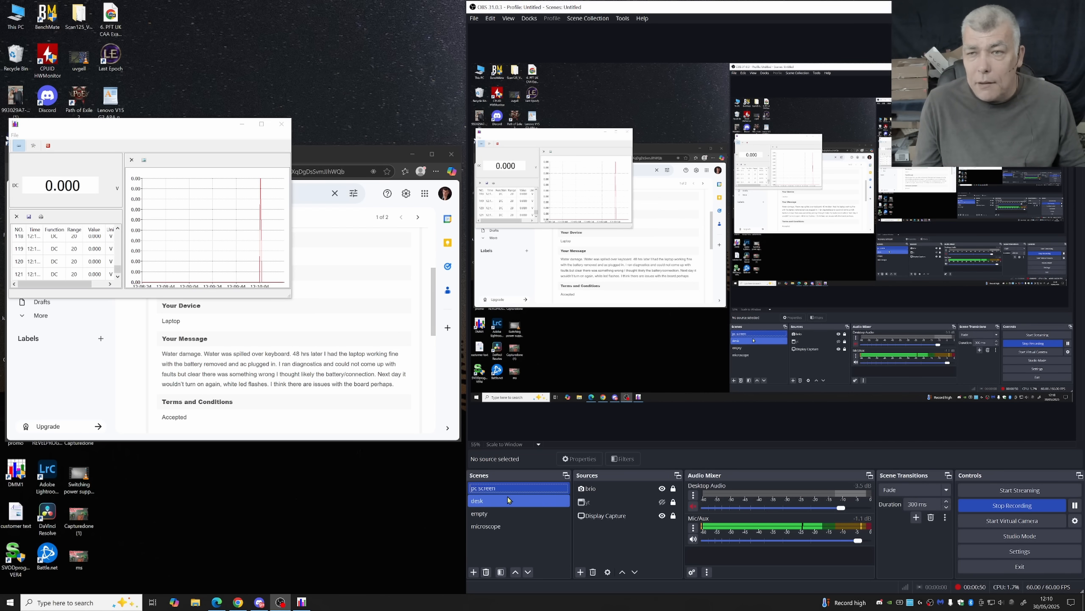